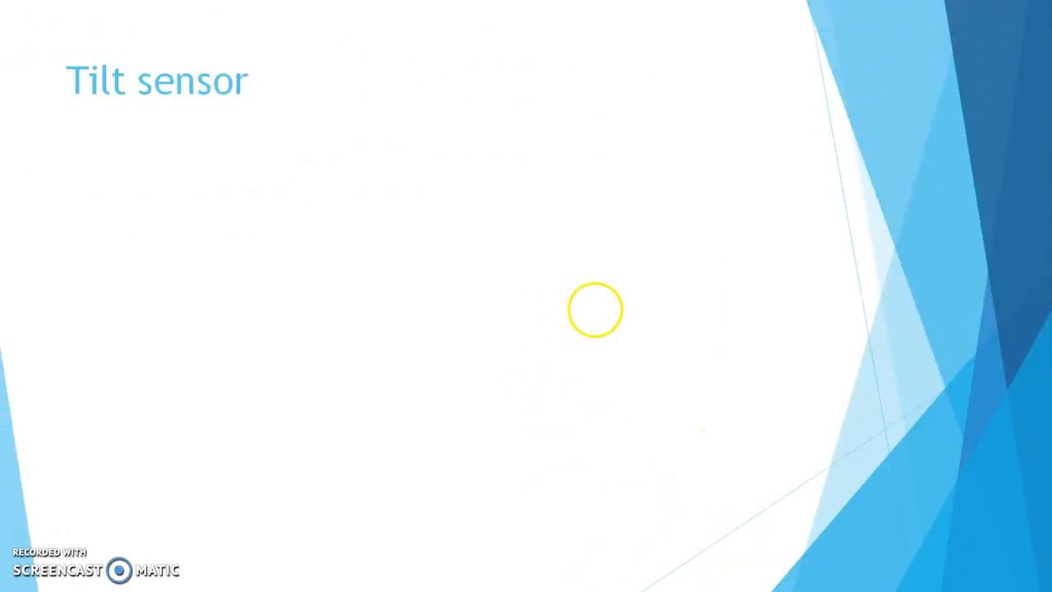
{"action": "mouse_move", "coordinate": [300, 246]}
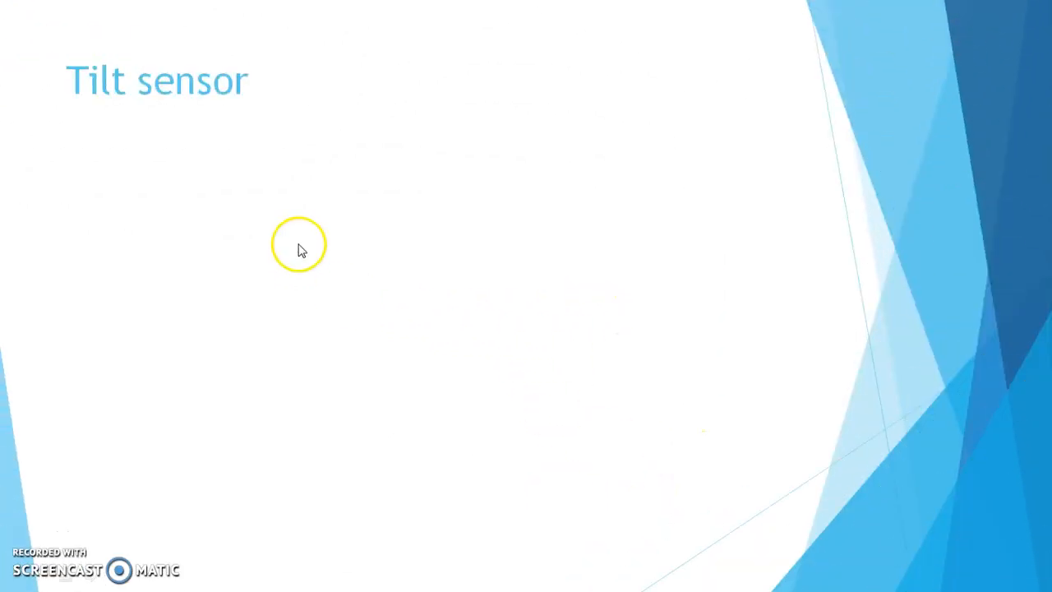
{"action": "mouse_move", "coordinate": [185, 269]}
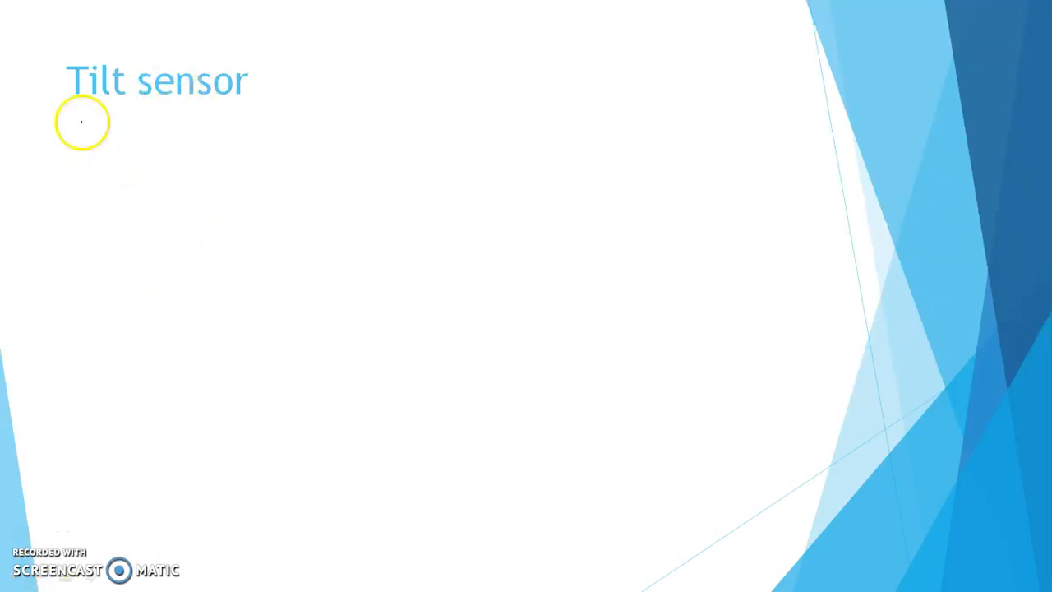
Loop the Tilt sensor title in red ink, then draw a flat line and two slanted lines
{"action": "left_click_drag", "start_coordinate": [74, 115], "coordinate": [259, 66]}
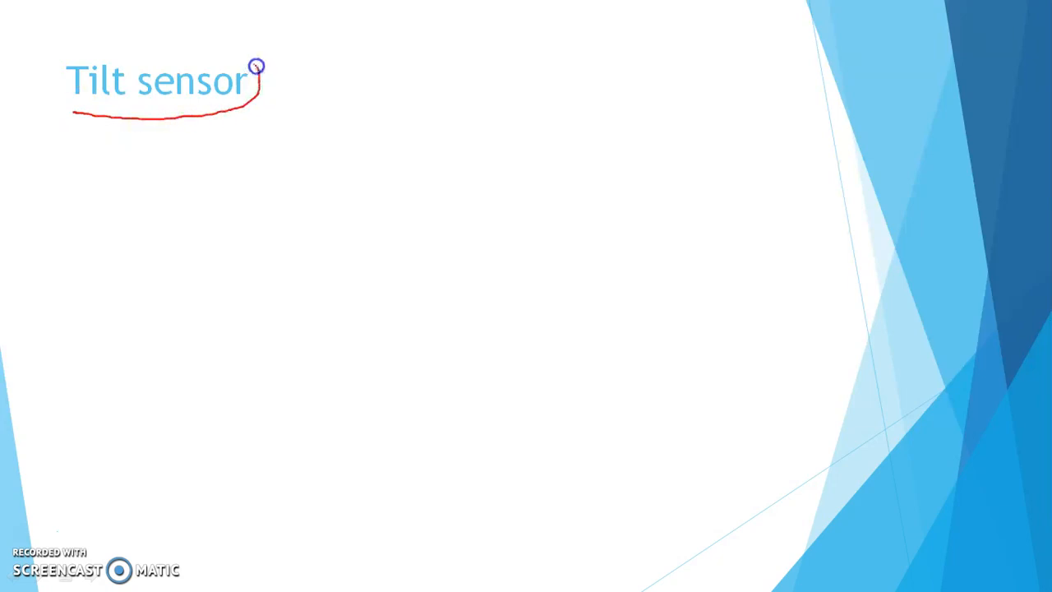
{"action": "left_click_drag", "start_coordinate": [259, 66], "coordinate": [61, 98]}
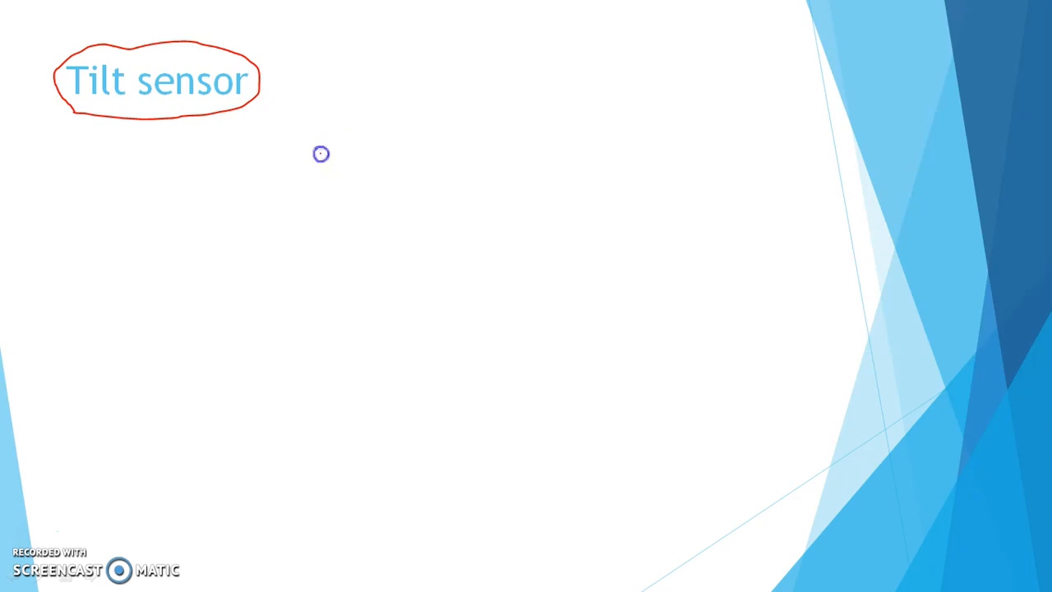
{"action": "left_click_drag", "start_coordinate": [321, 153], "coordinate": [442, 149]}
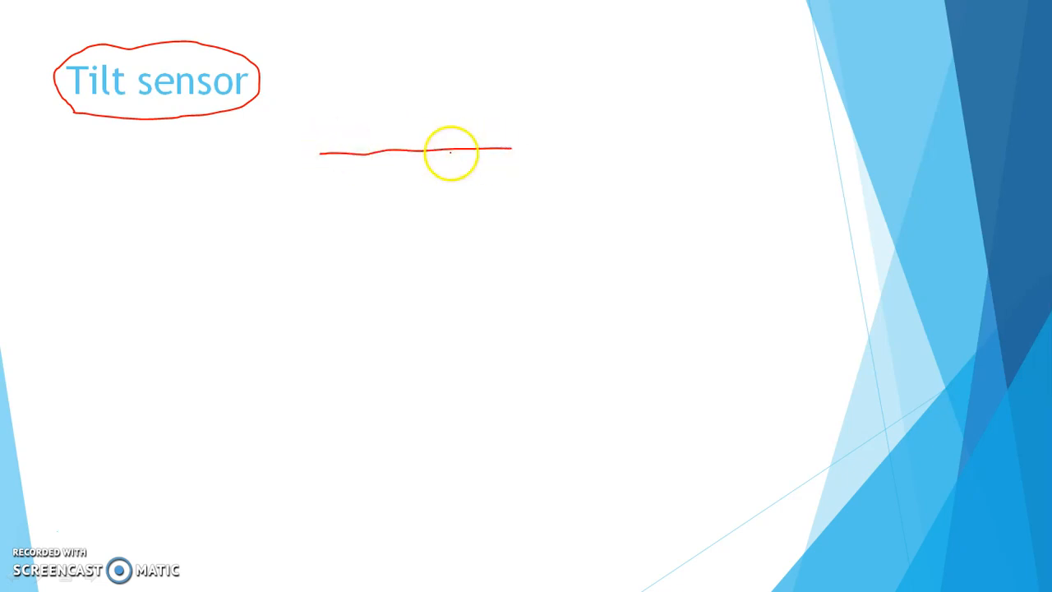
{"action": "mouse_move", "coordinate": [511, 163]}
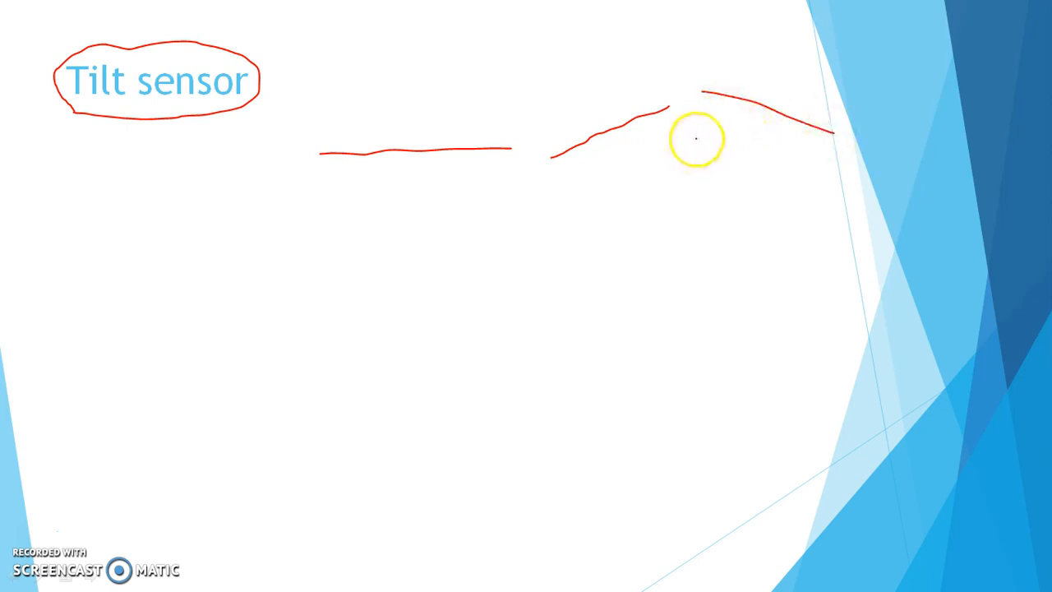
{"action": "mouse_move", "coordinate": [640, 120]}
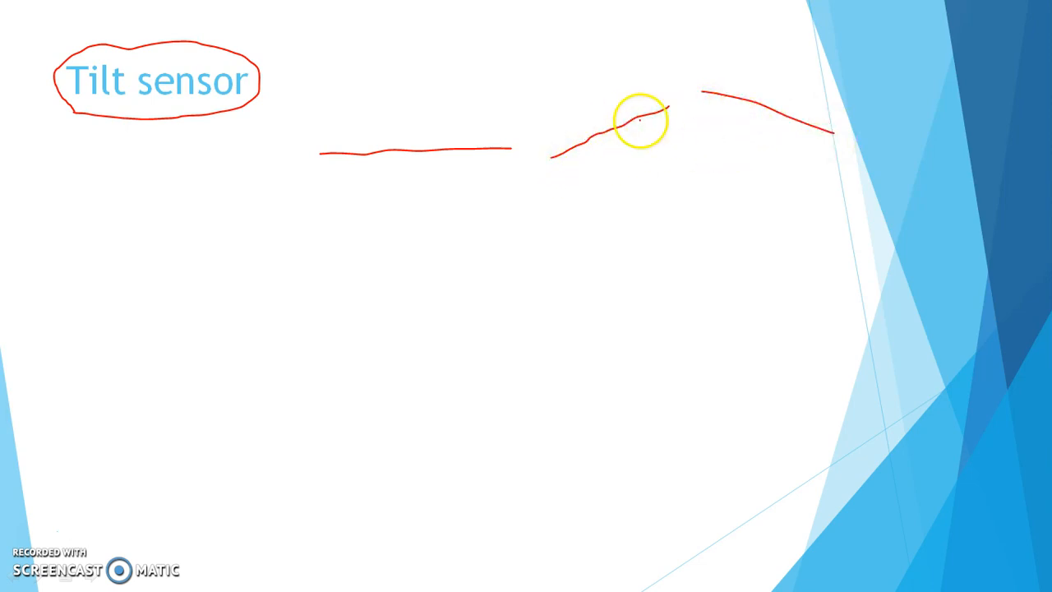
{"action": "left_click_drag", "start_coordinate": [639, 121], "coordinate": [394, 121]}
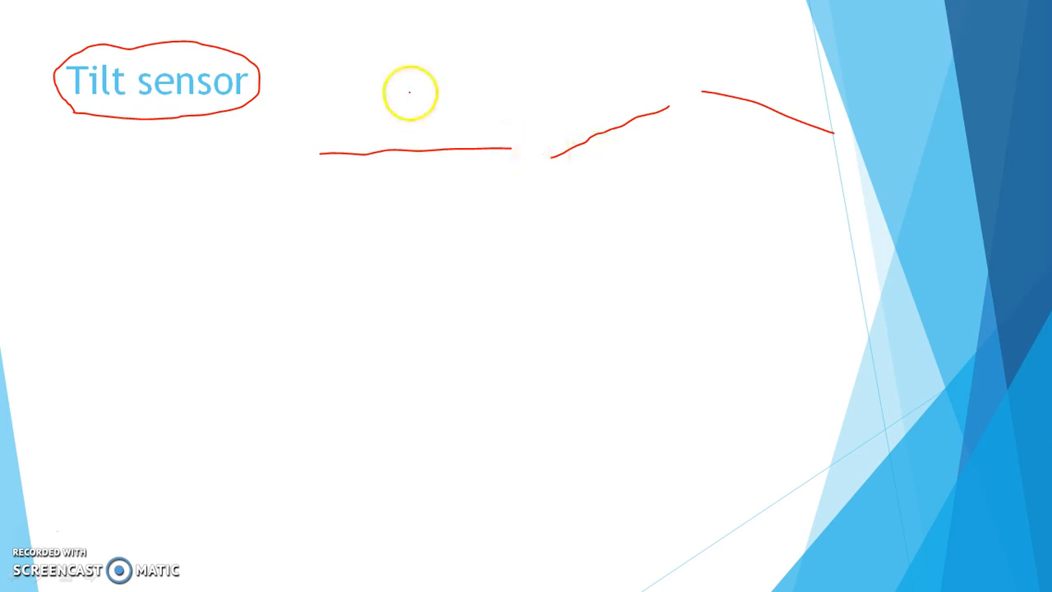
{"action": "mouse_move", "coordinate": [189, 82]}
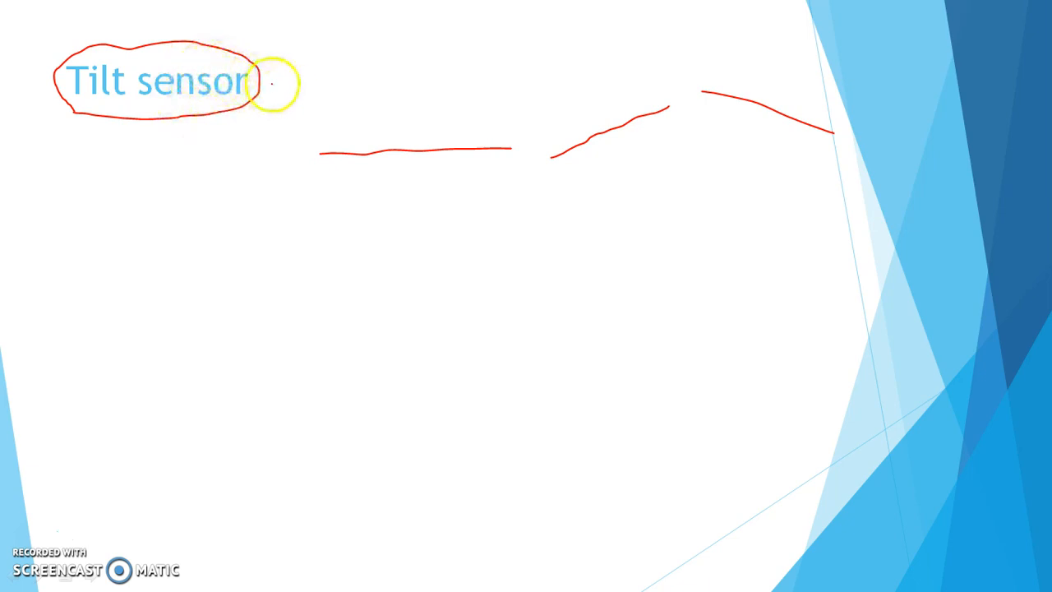
{"action": "left_click_drag", "start_coordinate": [279, 94], "coordinate": [345, 37]}
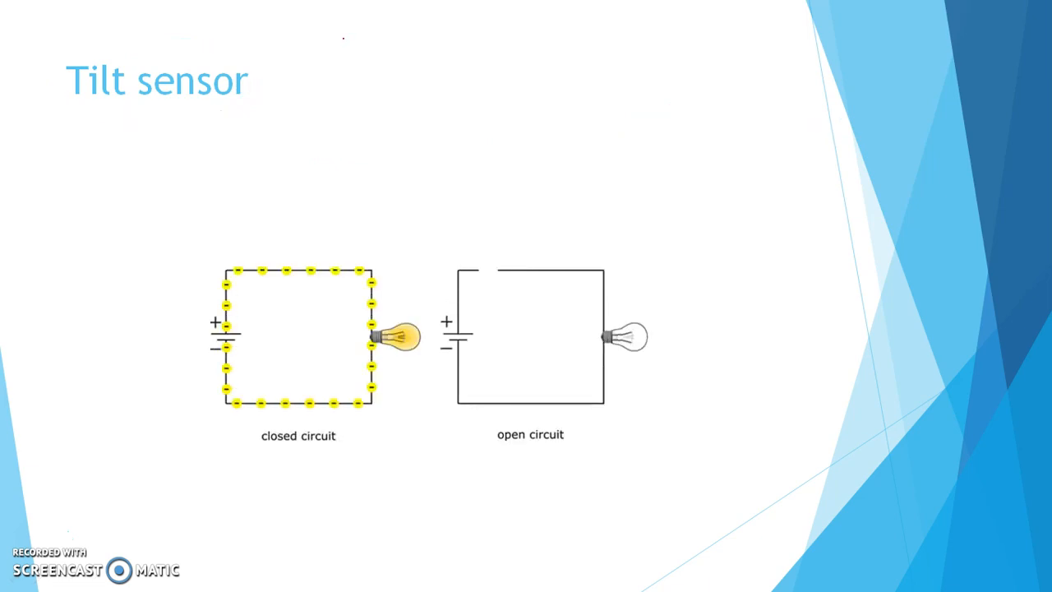
Advance to the circuit diagrams slide and circle the 'closed circuit' caption in red
{"action": "left_click", "coordinate": [457, 345]}
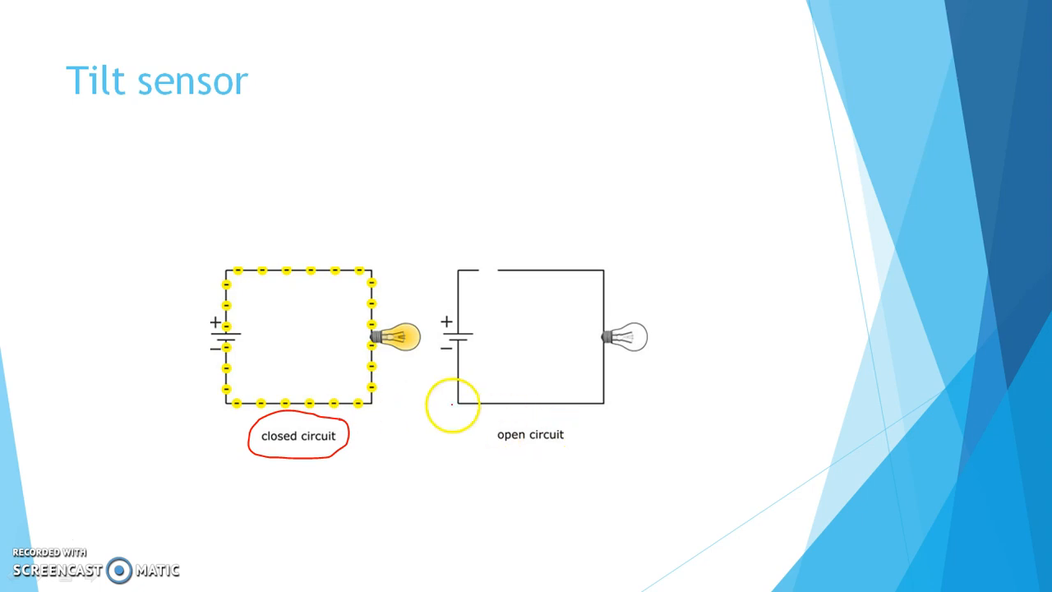
{"action": "left_click_drag", "start_coordinate": [450, 405], "coordinate": [358, 386]}
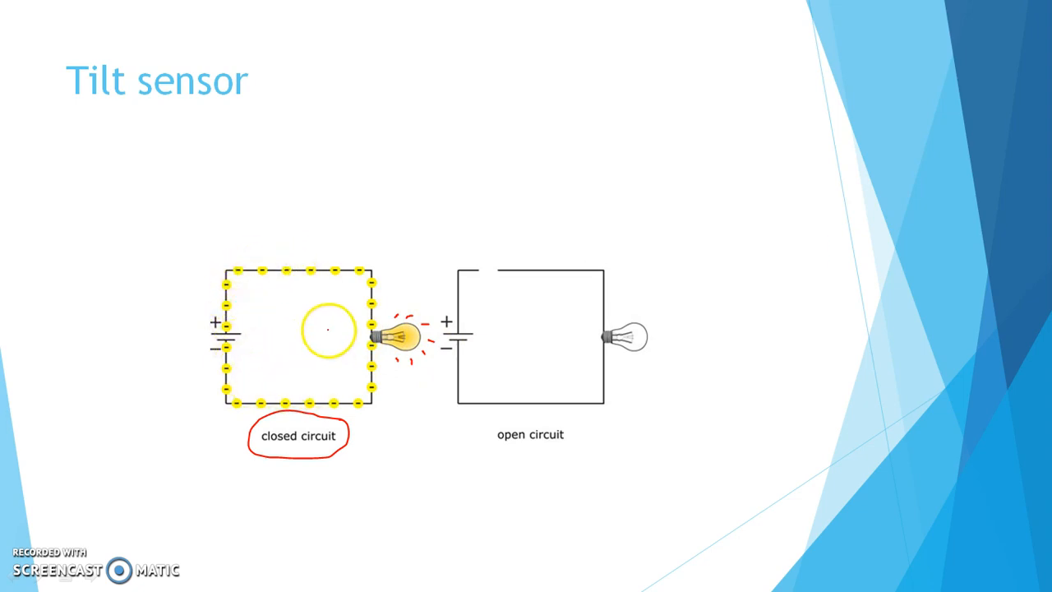
Draw red rays around the lit bulb, a battery mark, and arrows to the open circuit's gap
{"action": "left_click_drag", "start_coordinate": [329, 328], "coordinate": [235, 291]}
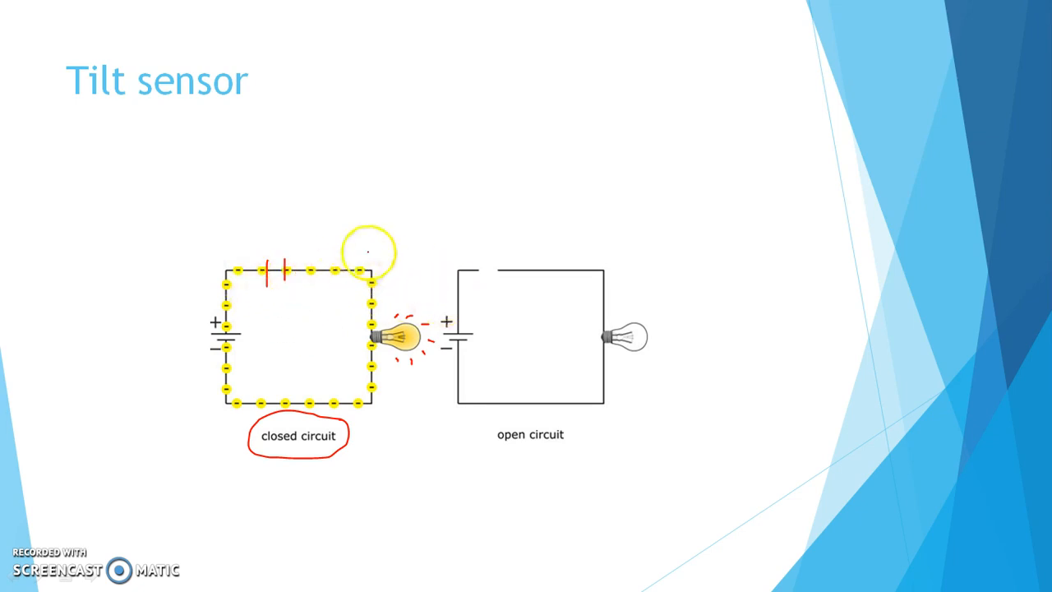
{"action": "left_click_drag", "start_coordinate": [370, 251], "coordinate": [456, 302]}
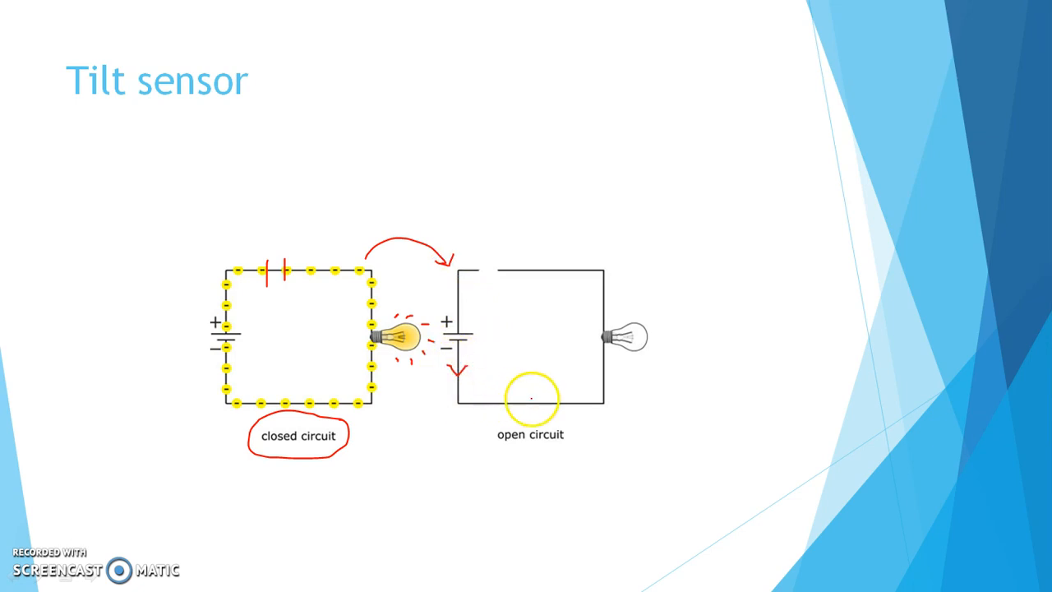
{"action": "left_click_drag", "start_coordinate": [529, 398], "coordinate": [591, 281]}
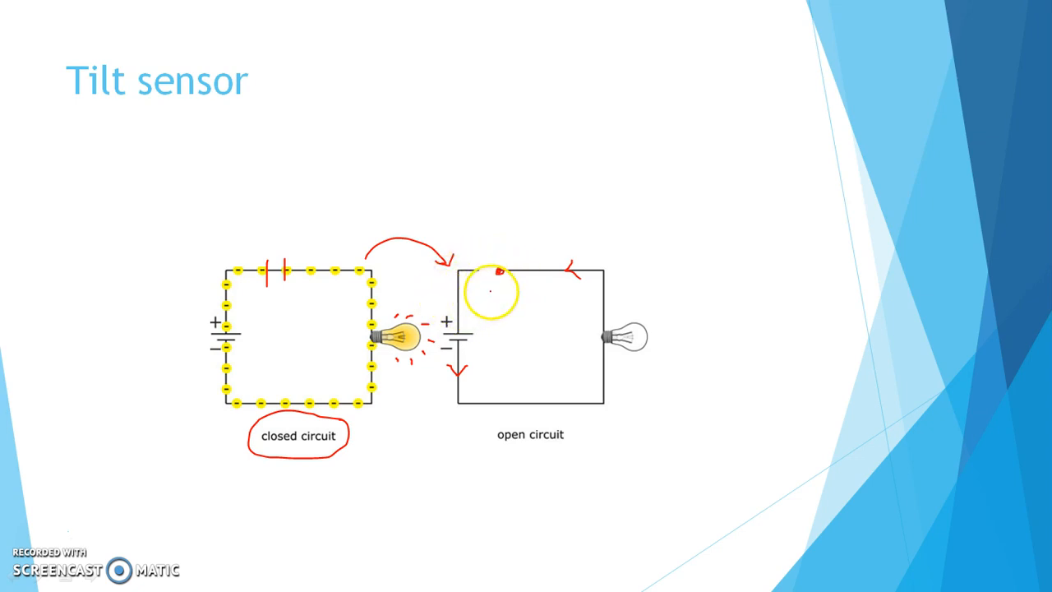
{"action": "left_click_drag", "start_coordinate": [493, 287], "coordinate": [464, 324]}
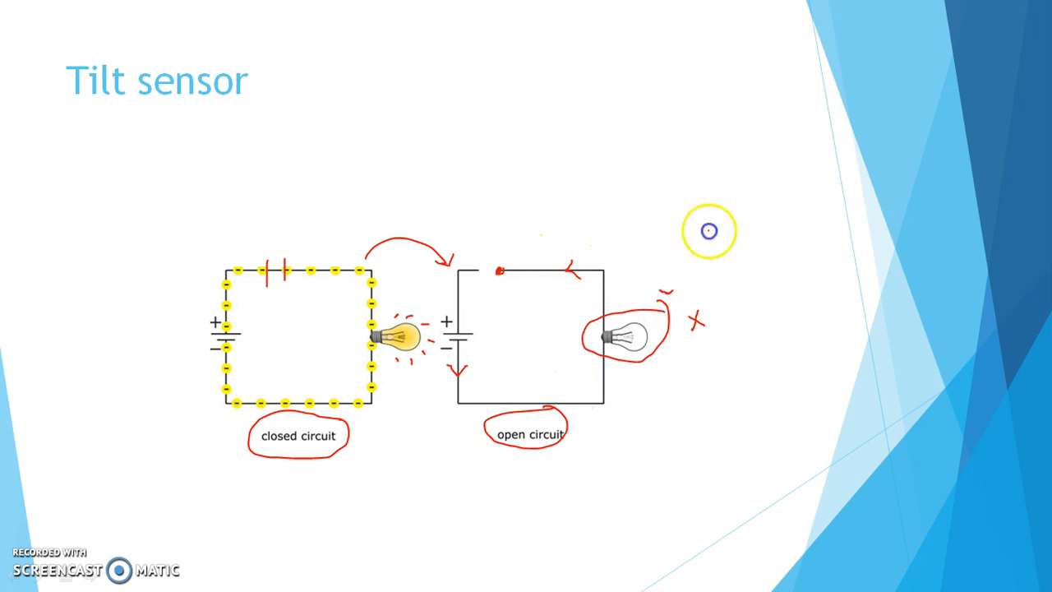
Draw a red curve beside the crossed-out unlit bulb, then move to a blank slide
{"action": "left_click_drag", "start_coordinate": [665, 295], "coordinate": [710, 222]}
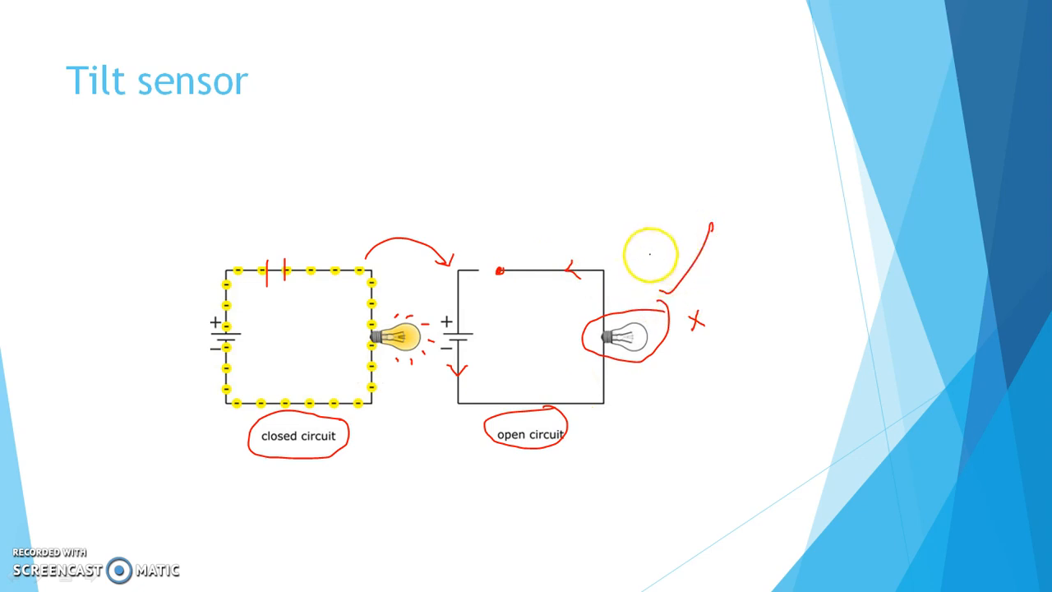
{"action": "left_click", "coordinate": [649, 255]}
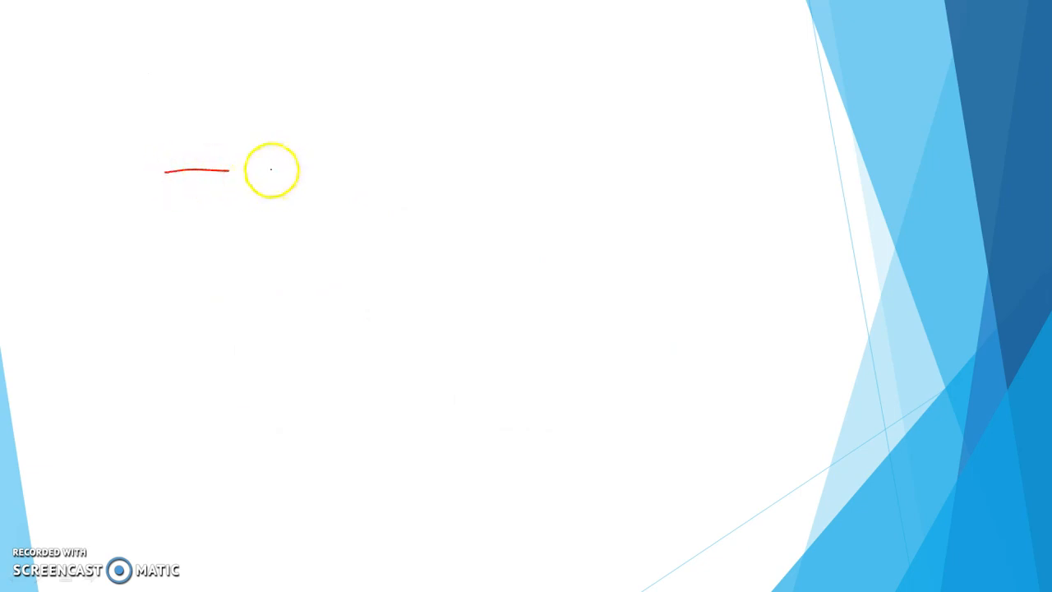
Draw the red loop's top wire, left side, bottom wire, battery plates and right side, plus a tilted line above
{"action": "left_click_drag", "start_coordinate": [271, 170], "coordinate": [332, 170]}
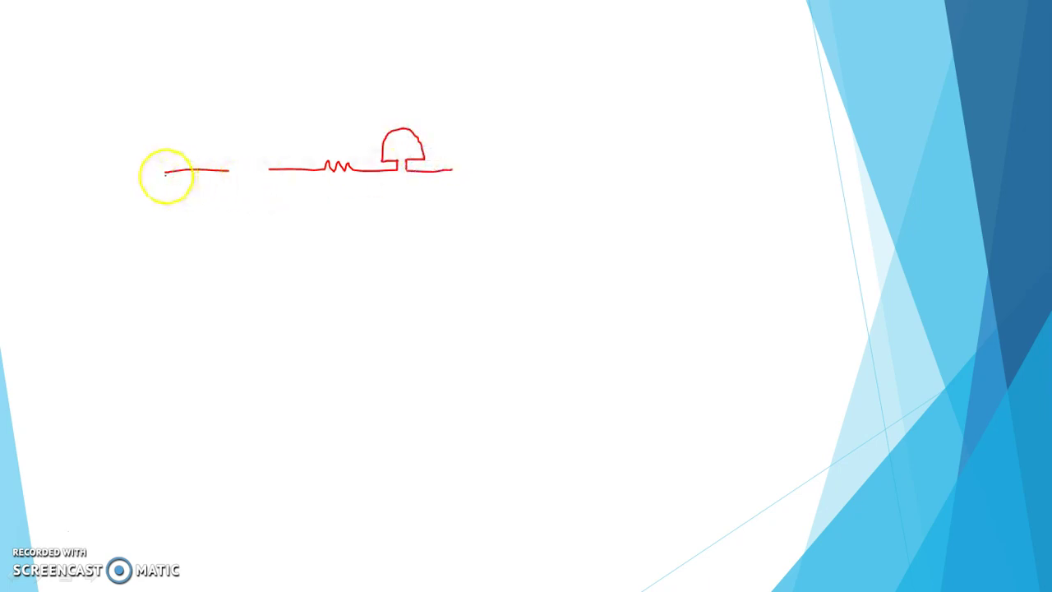
{"action": "left_click_drag", "start_coordinate": [167, 171], "coordinate": [166, 235]}
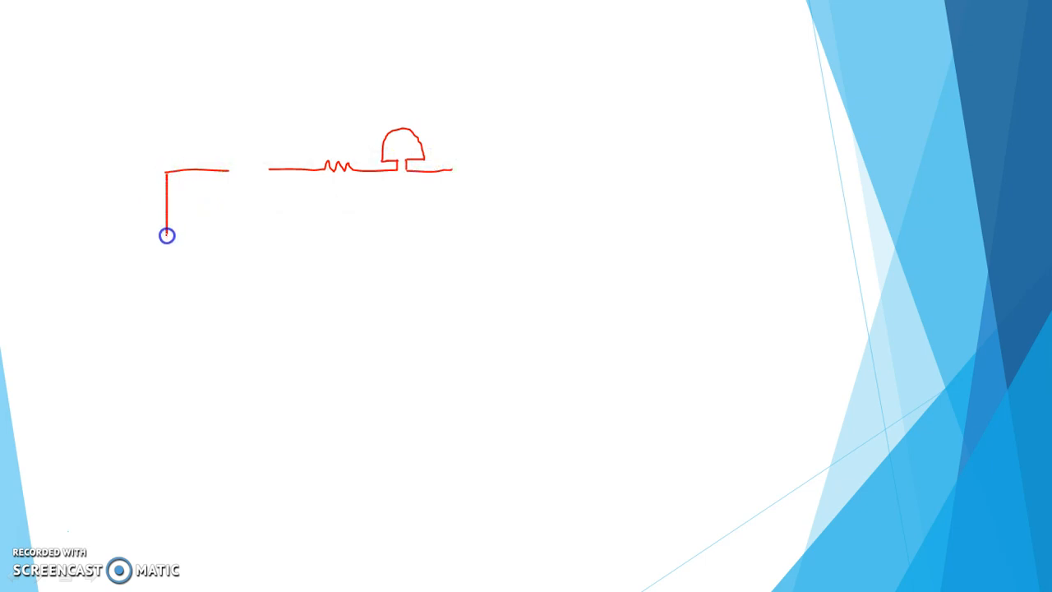
{"action": "left_click_drag", "start_coordinate": [166, 235], "coordinate": [254, 237]}
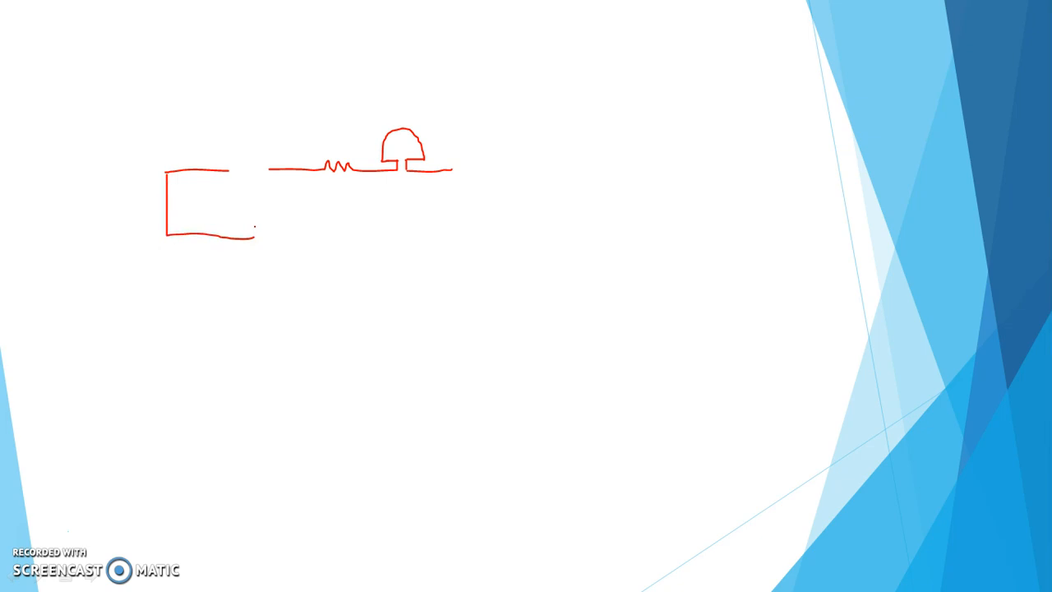
{"action": "left_click_drag", "start_coordinate": [255, 234], "coordinate": [255, 255]}
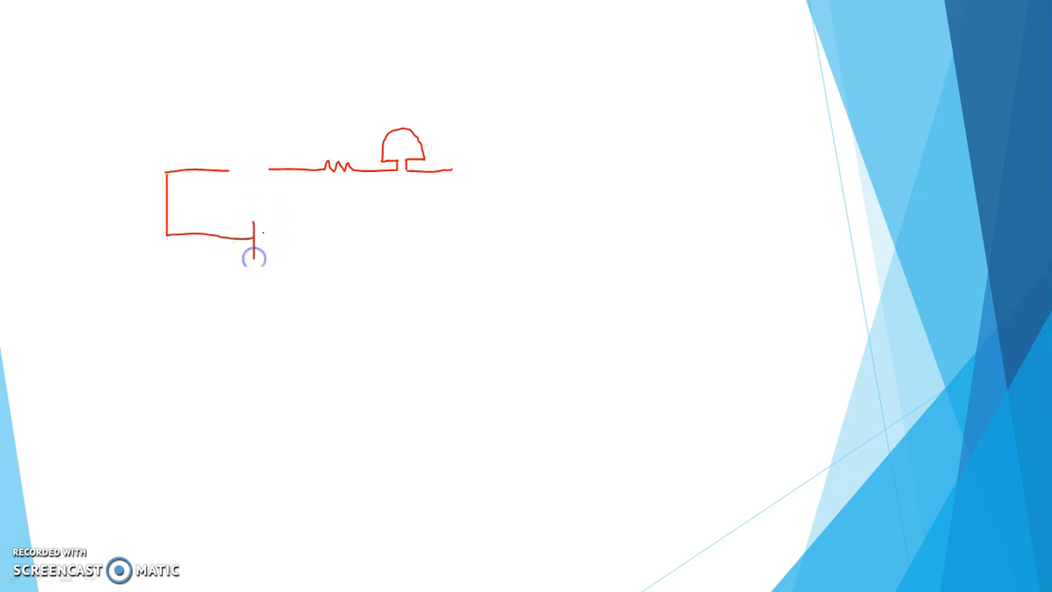
{"action": "left_click_drag", "start_coordinate": [255, 237], "coordinate": [382, 237]}
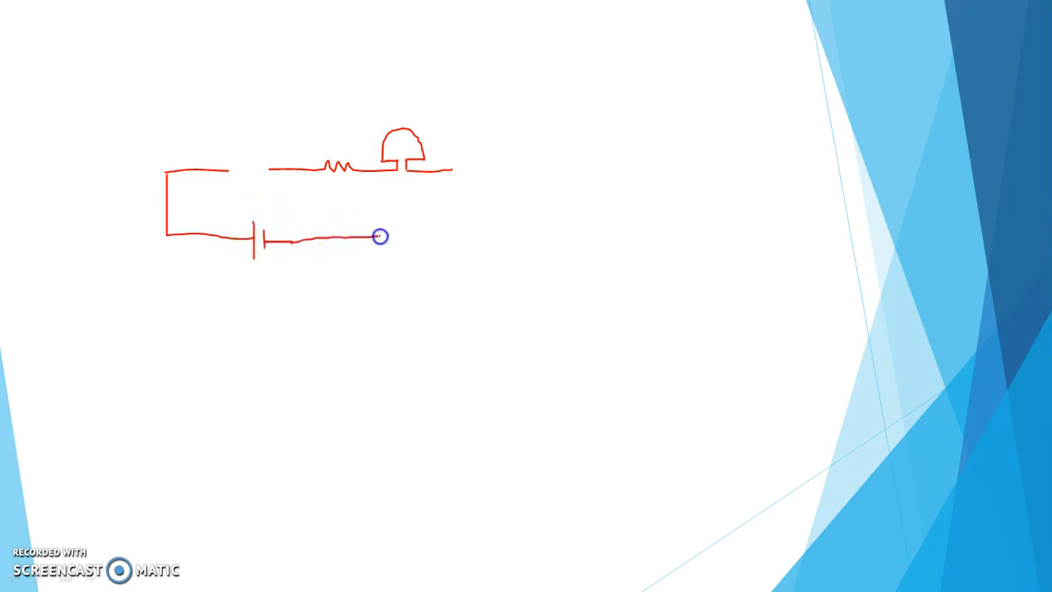
{"action": "left_click_drag", "start_coordinate": [378, 237], "coordinate": [452, 172]}
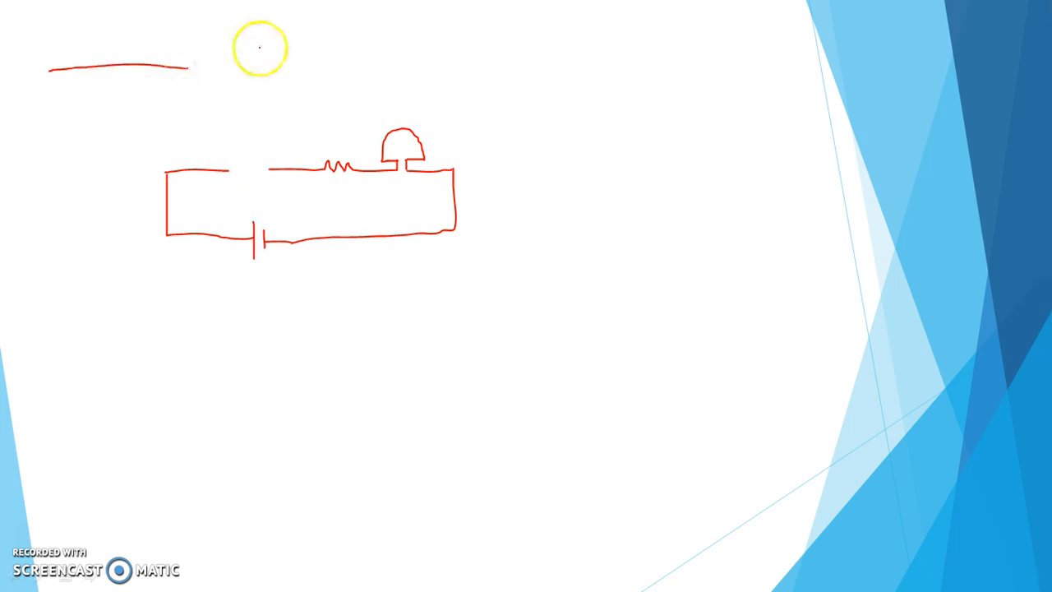
{"action": "left_click_drag", "start_coordinate": [189, 99], "coordinate": [333, 25]}
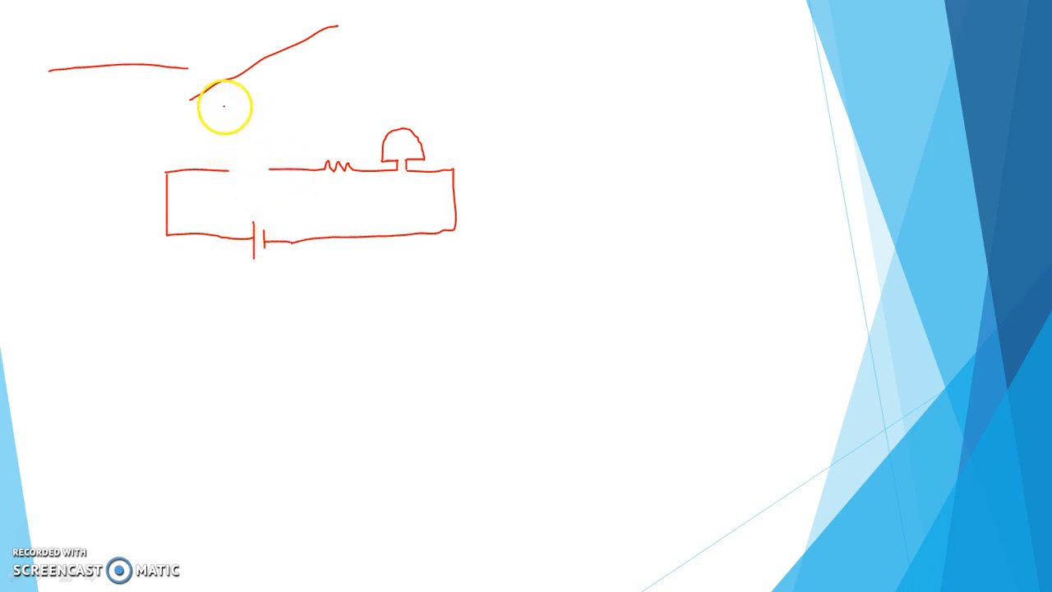
Draw a small red sensor box with contact leads in the top wire's gap
{"action": "left_click_drag", "start_coordinate": [220, 99], "coordinate": [222, 146]}
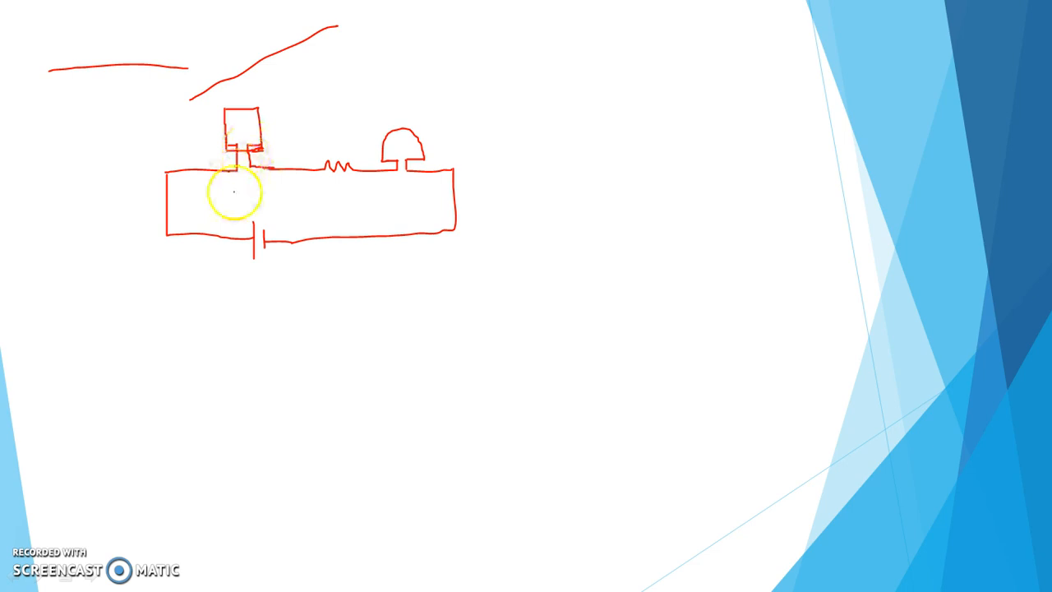
{"action": "mouse_move", "coordinate": [317, 190]}
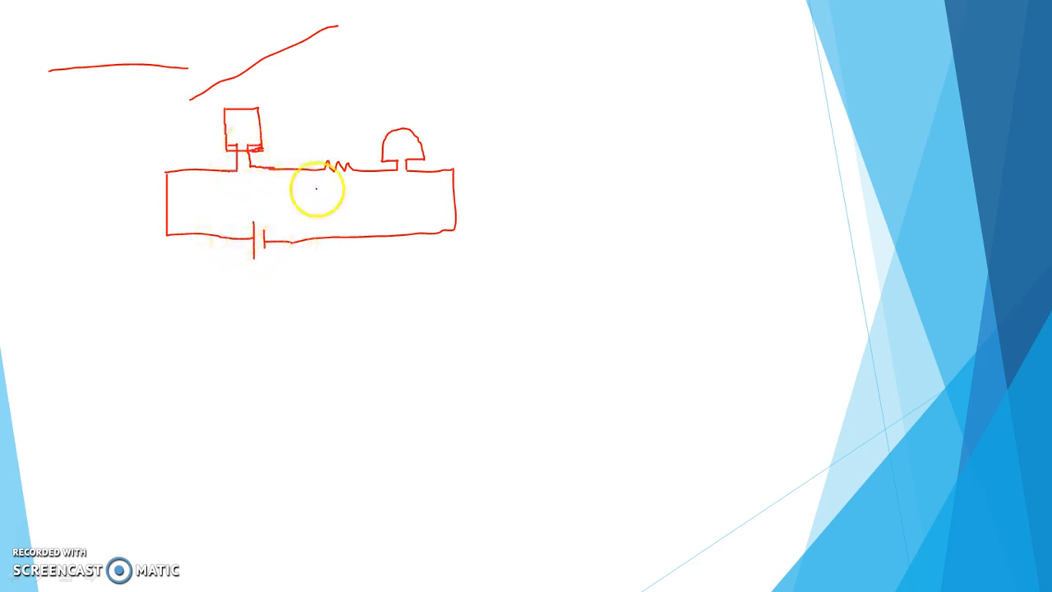
{"action": "mouse_move", "coordinate": [370, 117]}
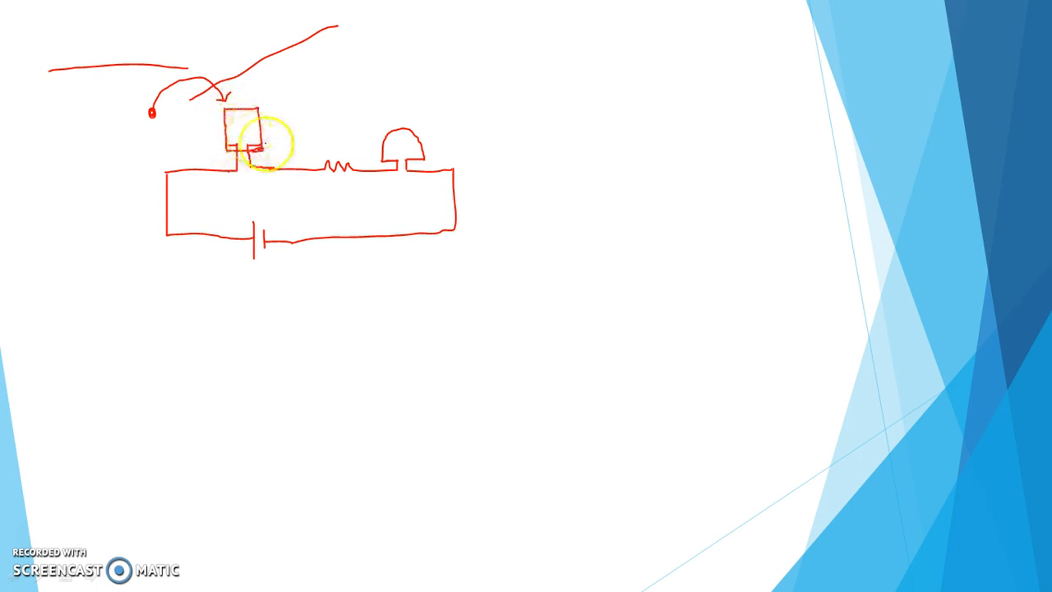
{"action": "mouse_move", "coordinate": [294, 203]}
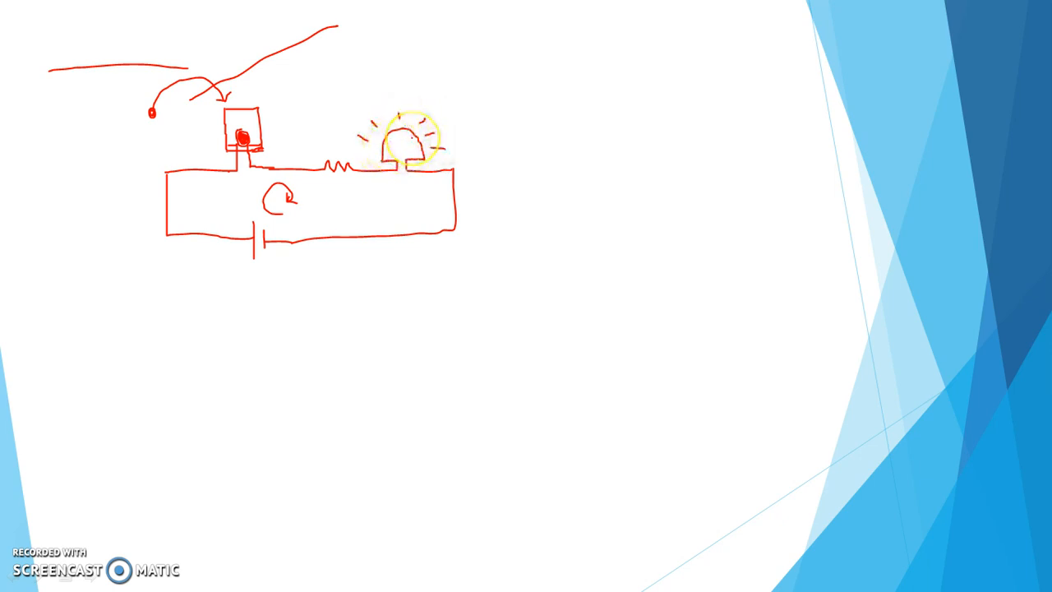
Add glow rays around the LED to show it lit
{"action": "left_click", "coordinate": [413, 138]}
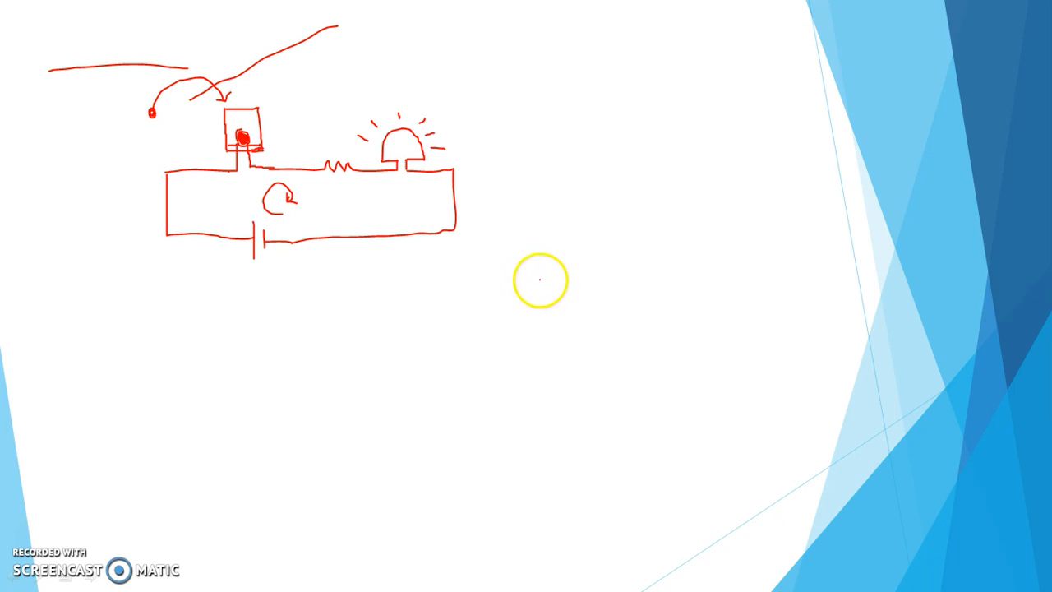
{"action": "mouse_move", "coordinate": [525, 309]}
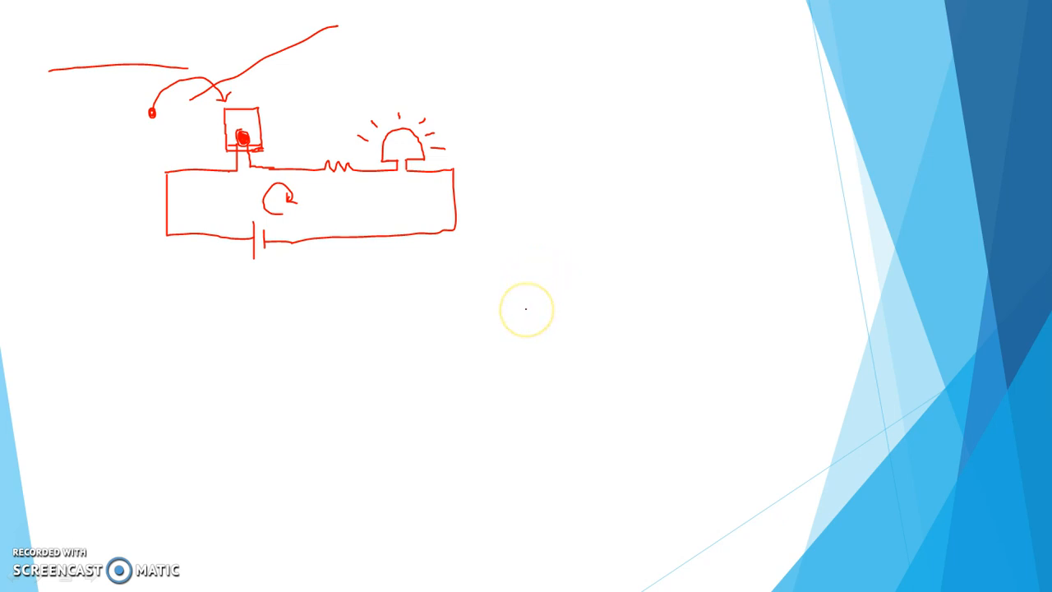
{"action": "mouse_move", "coordinate": [486, 336]}
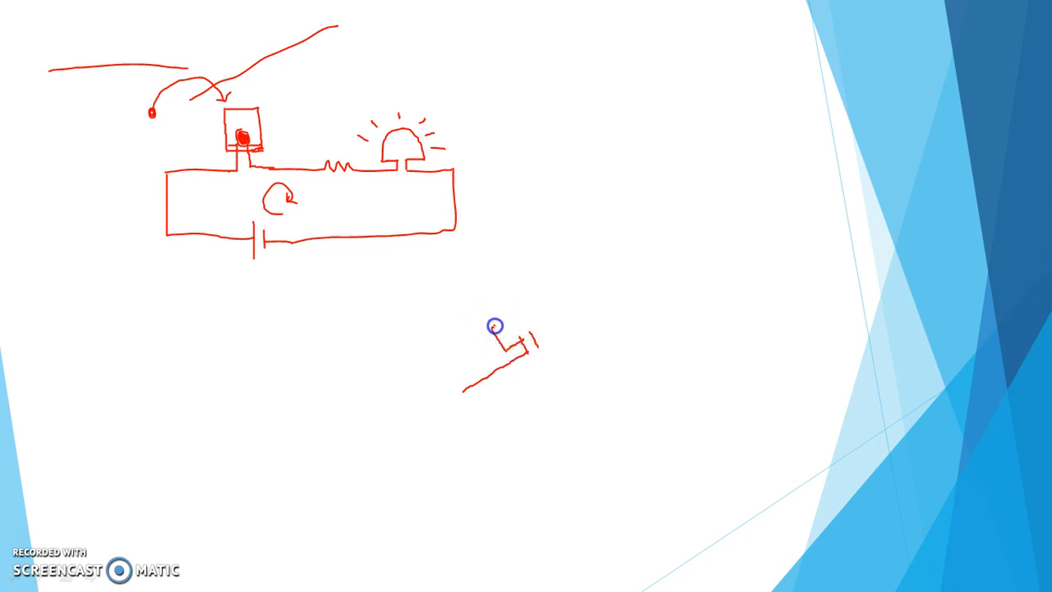
Sketch the tilted circuit's sensor box, resistor, LED, extended wire, battery wire, and closed right side
{"action": "left_click_drag", "start_coordinate": [498, 329], "coordinate": [542, 319]}
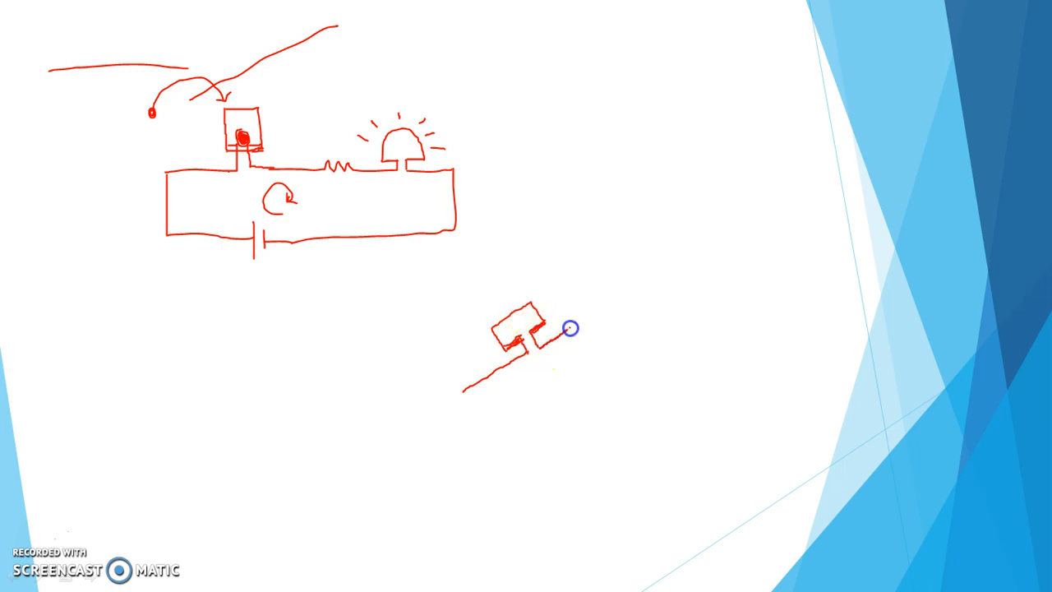
{"action": "left_click_drag", "start_coordinate": [546, 333], "coordinate": [596, 310]}
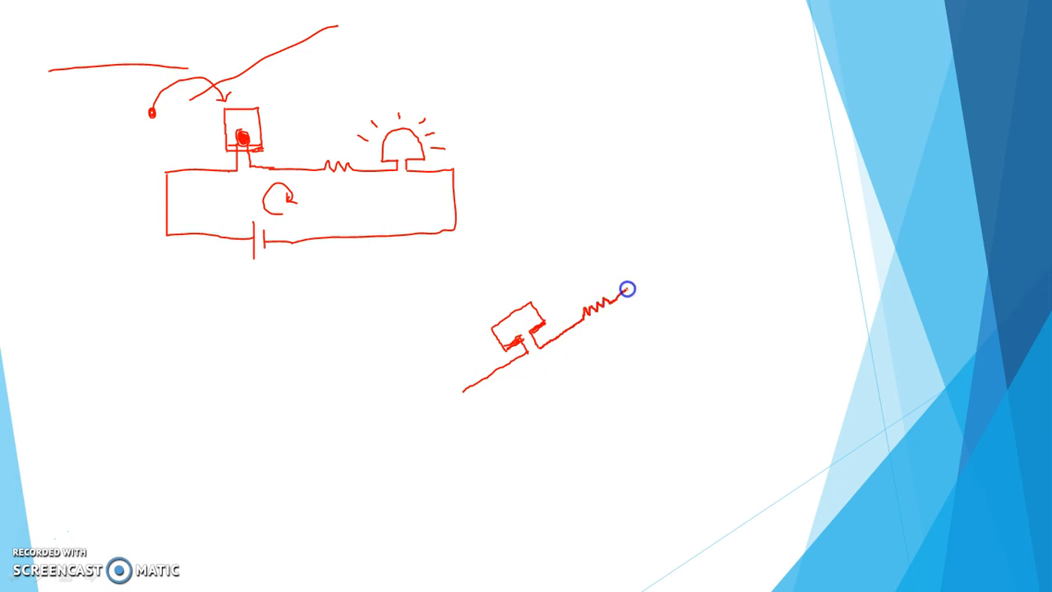
{"action": "left_click_drag", "start_coordinate": [622, 289], "coordinate": [645, 281]}
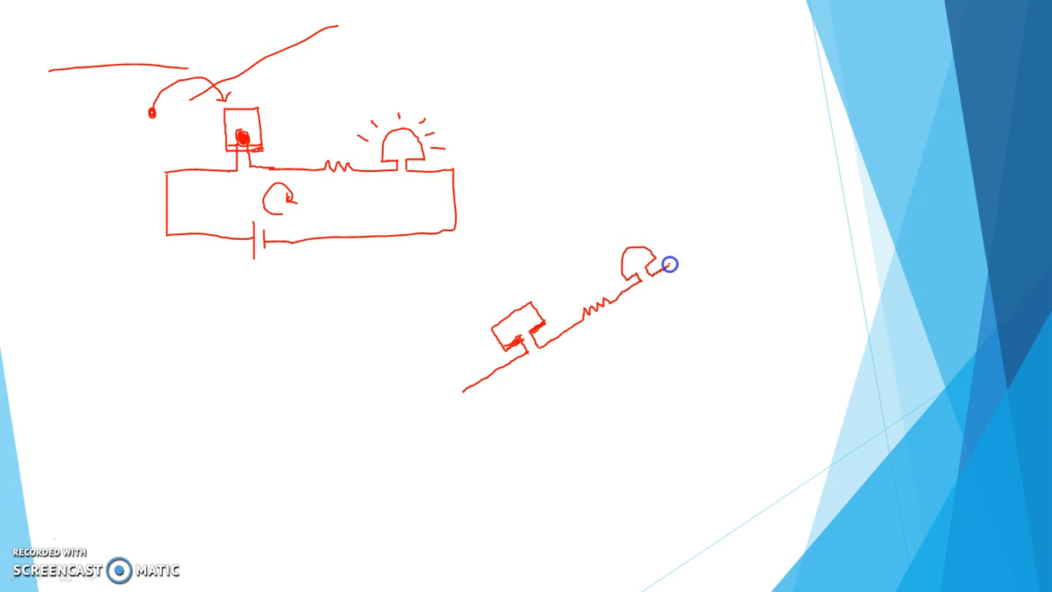
{"action": "left_click_drag", "start_coordinate": [666, 263], "coordinate": [464, 392]}
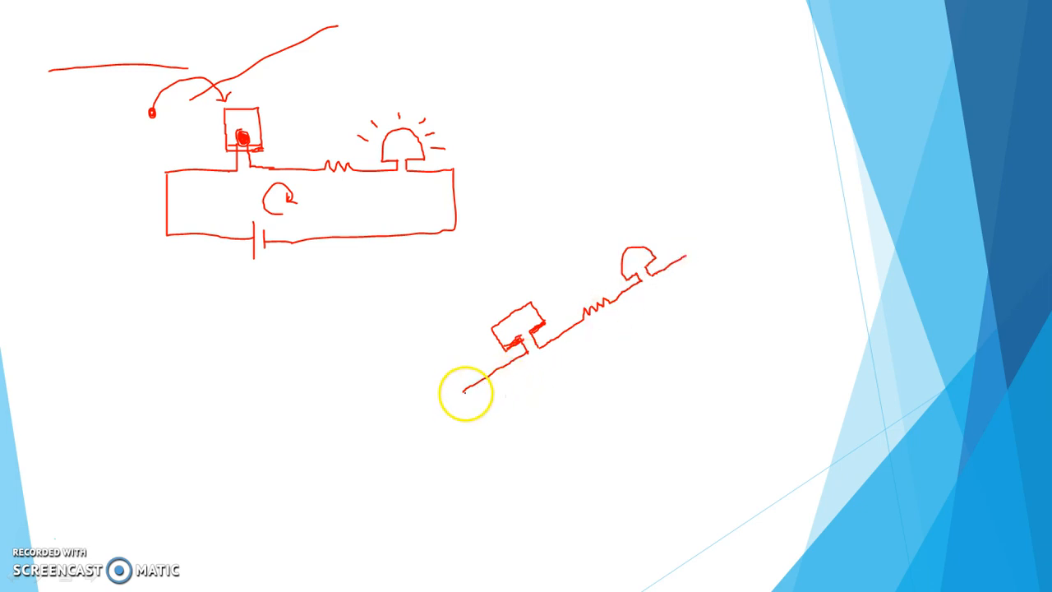
{"action": "left_click_drag", "start_coordinate": [501, 353], "coordinate": [530, 431]}
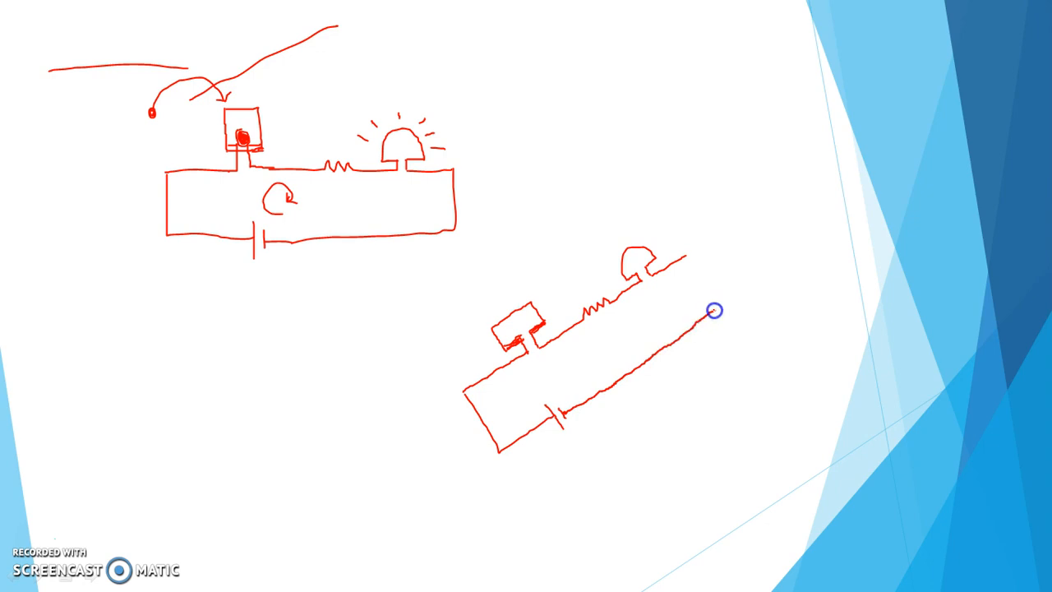
{"action": "left_click_drag", "start_coordinate": [710, 310], "coordinate": [689, 252]}
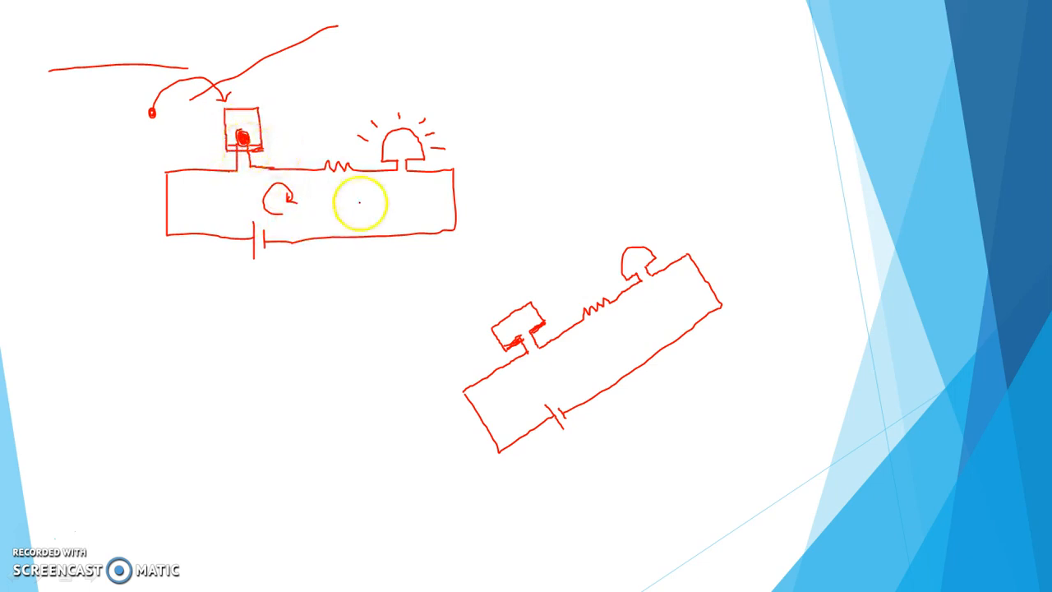
{"action": "mouse_move", "coordinate": [480, 475]}
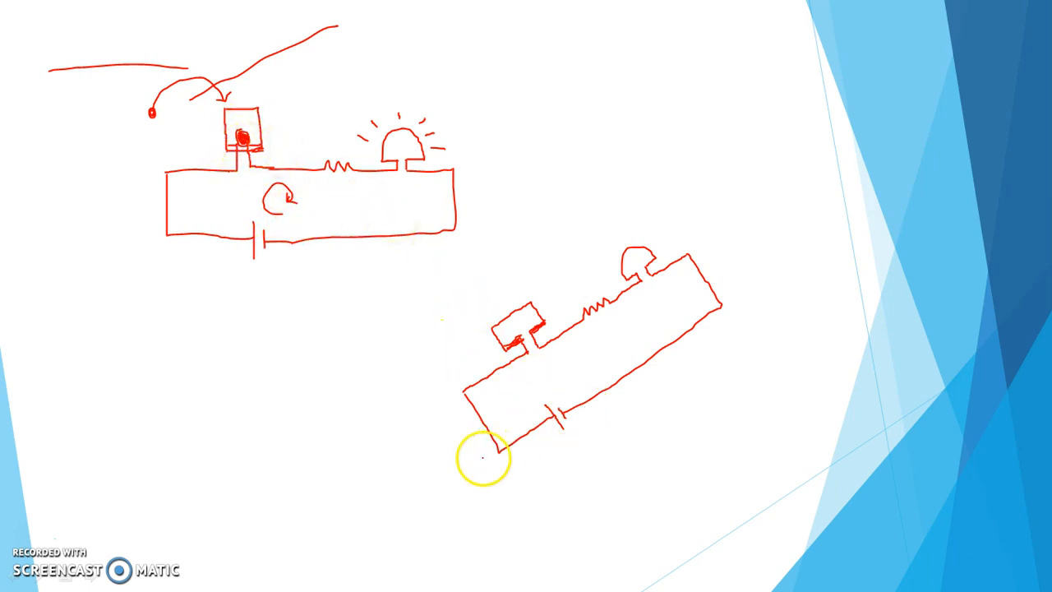
{"action": "mouse_move", "coordinate": [244, 456]}
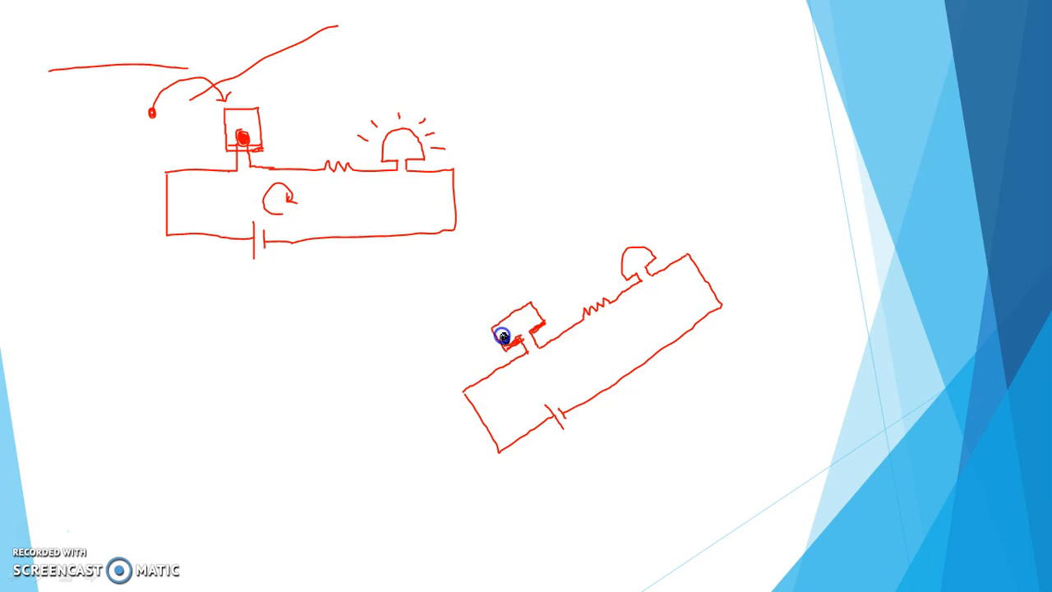
{"action": "mouse_move", "coordinate": [512, 339]}
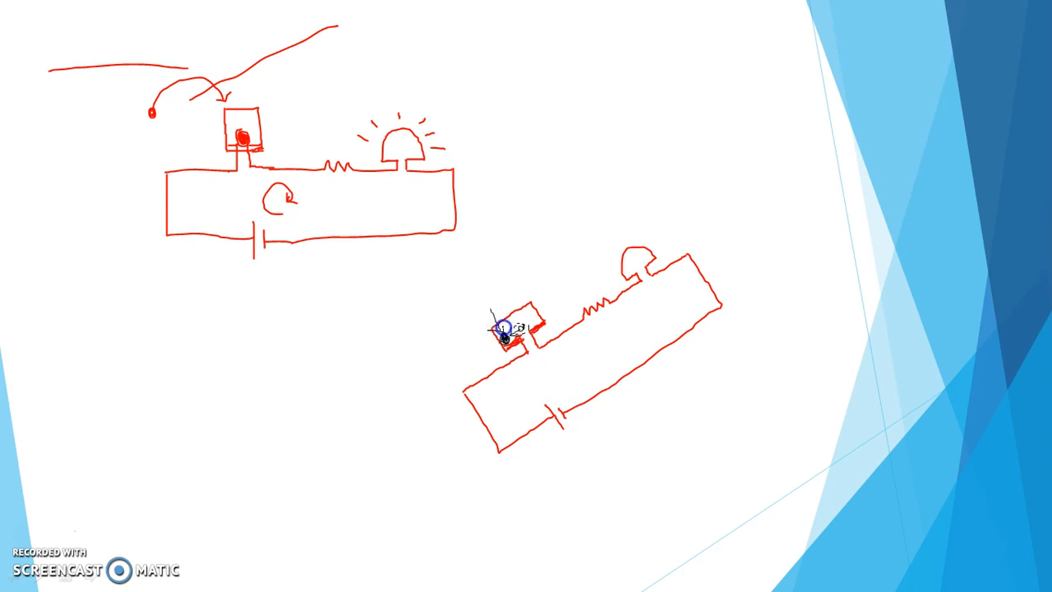
Mark the ball in the tilted sensor box, then circle and cross out its LED
{"action": "left_click", "coordinate": [530, 341]}
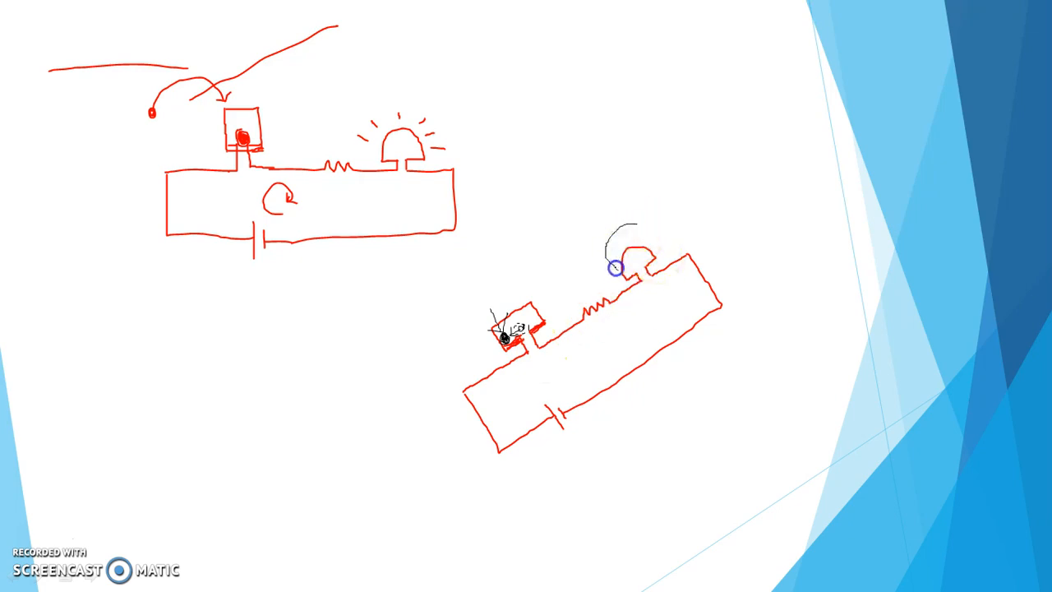
{"action": "left_click_drag", "start_coordinate": [612, 267], "coordinate": [657, 242]}
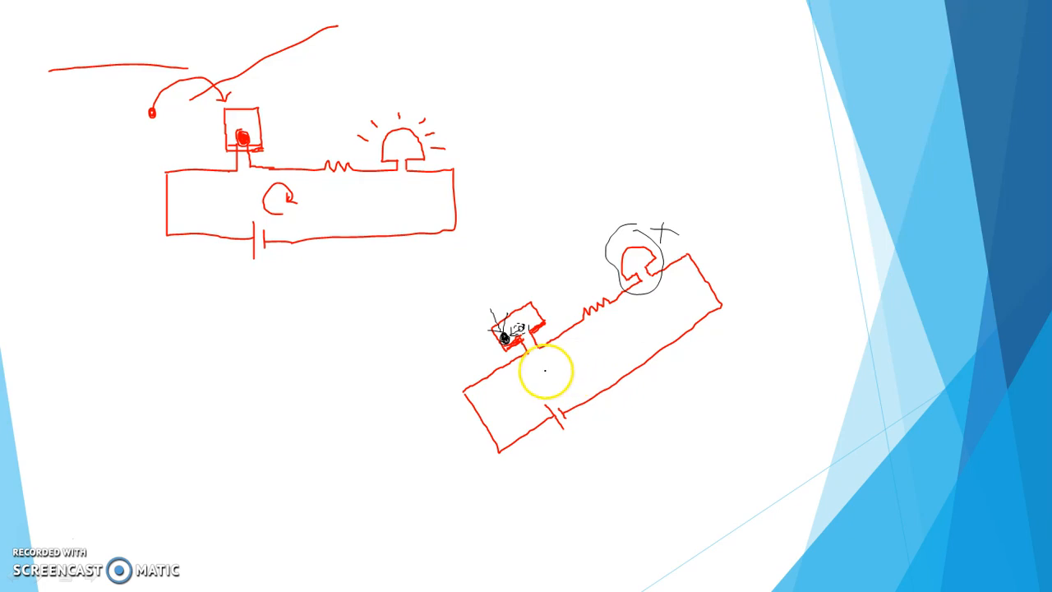
{"action": "left_click", "coordinate": [545, 372]}
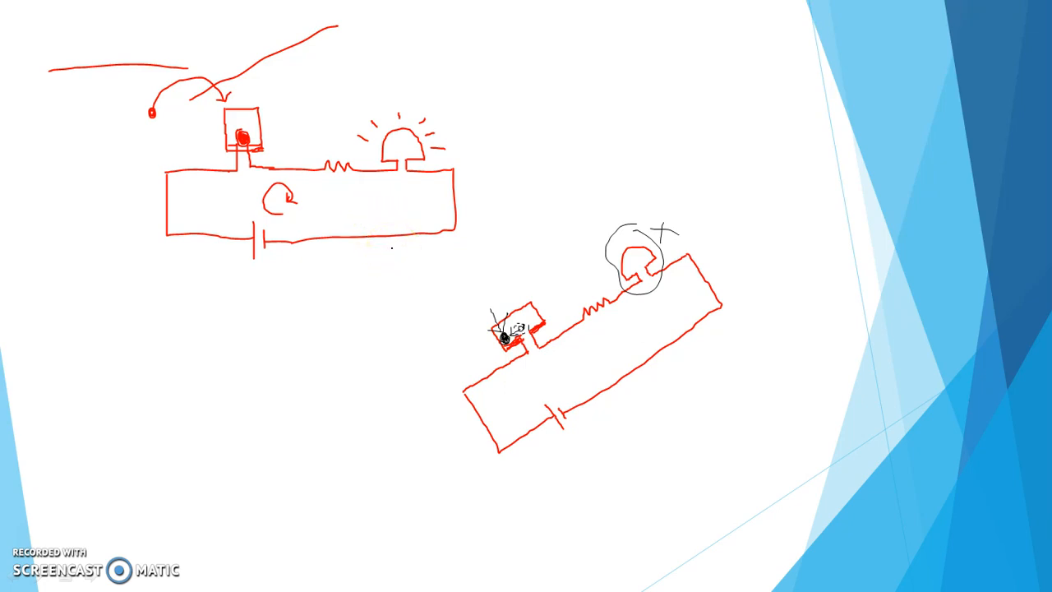
{"action": "left_click", "coordinate": [533, 343]}
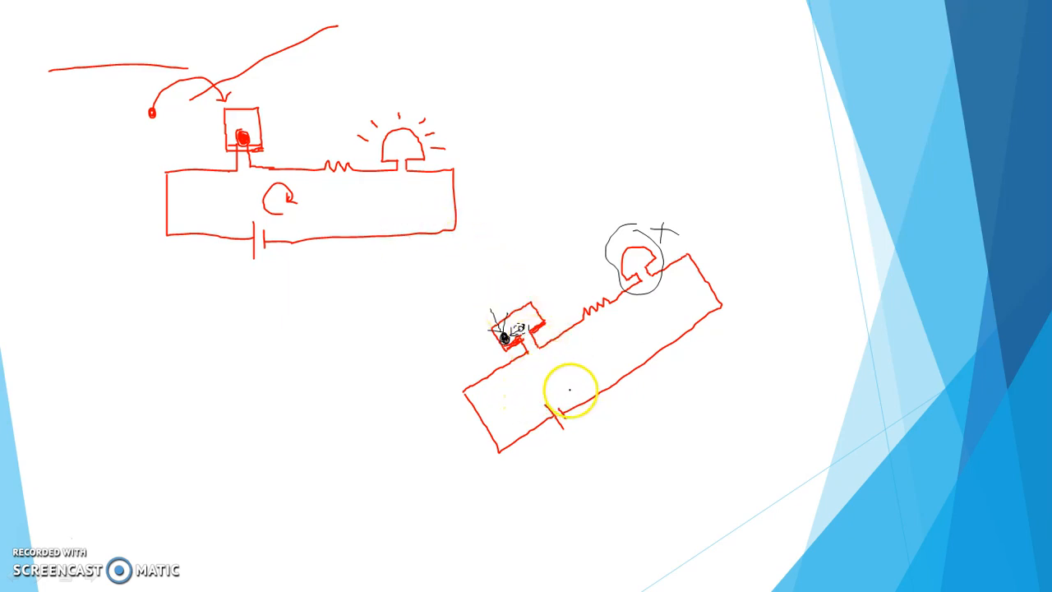
{"action": "left_click_drag", "start_coordinate": [569, 386], "coordinate": [612, 341]}
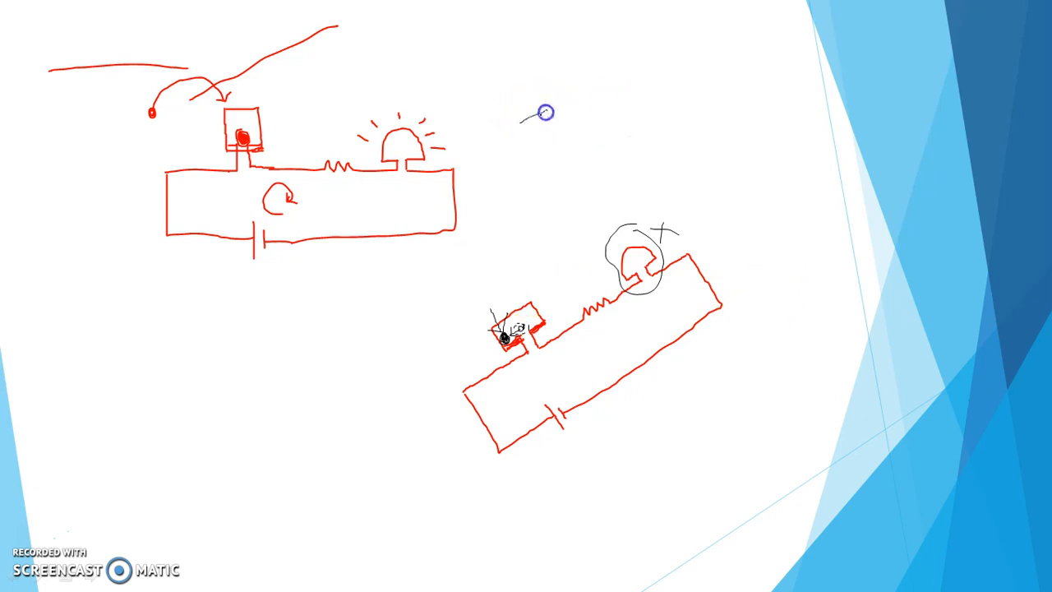
Handwrite 'Tilt sensor' at the top right and underline it
{"action": "left_click_drag", "start_coordinate": [530, 111], "coordinate": [538, 135]}
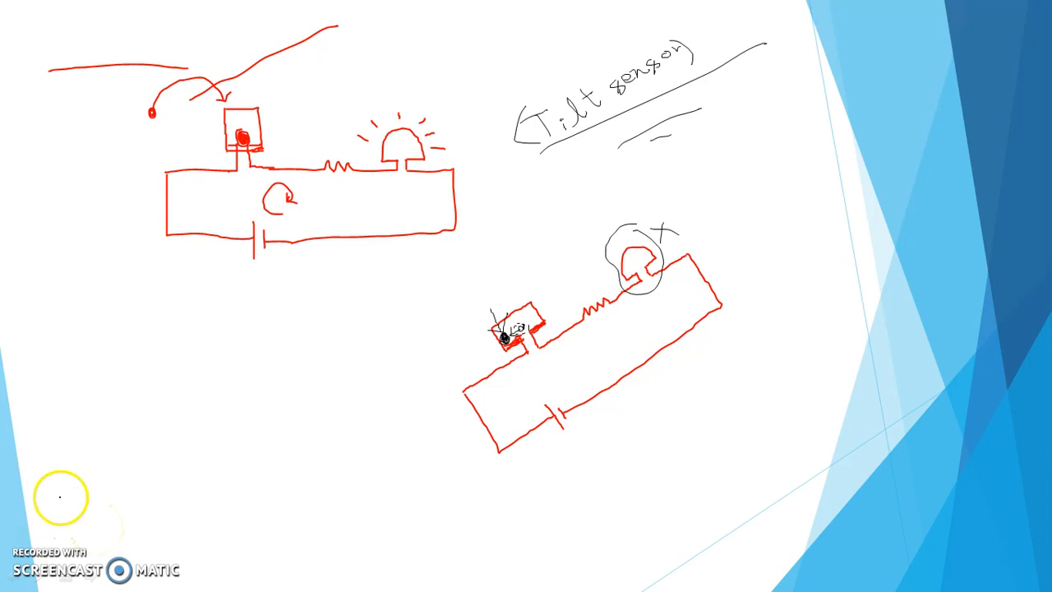
{"action": "mouse_move", "coordinate": [271, 258]}
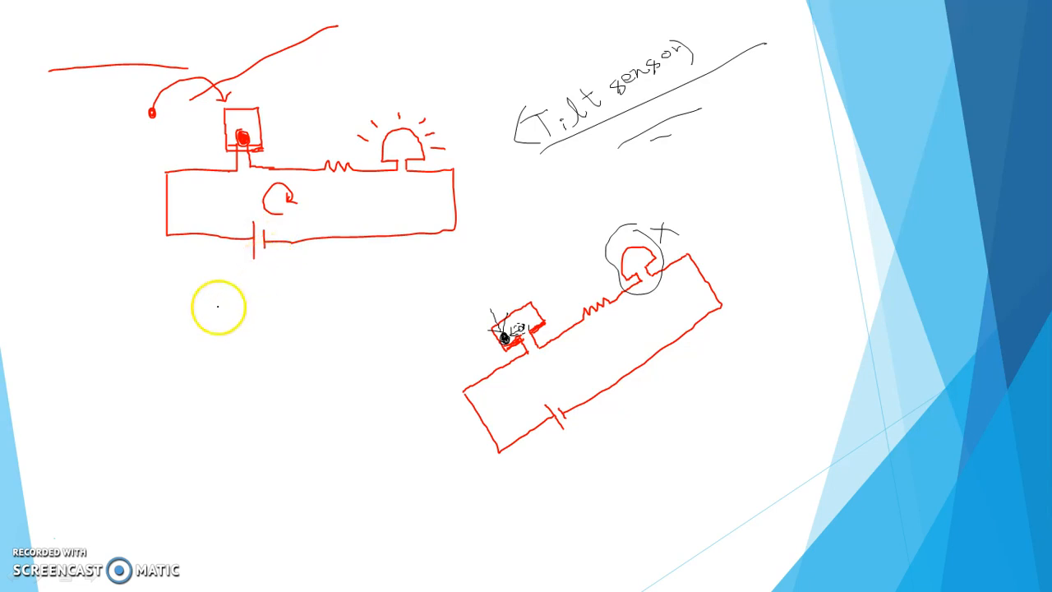
{"action": "mouse_move", "coordinate": [41, 525]}
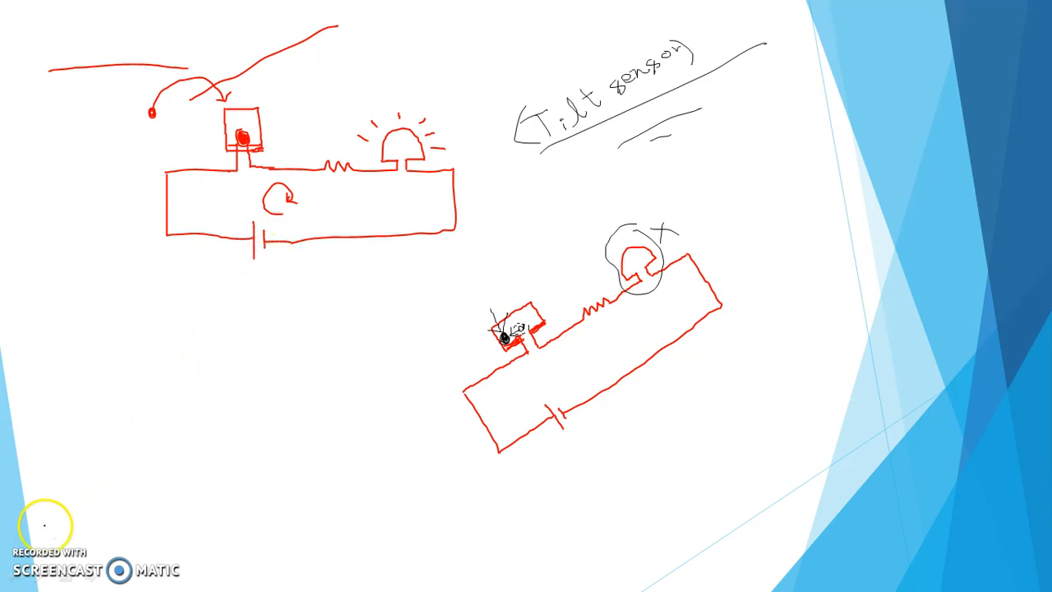